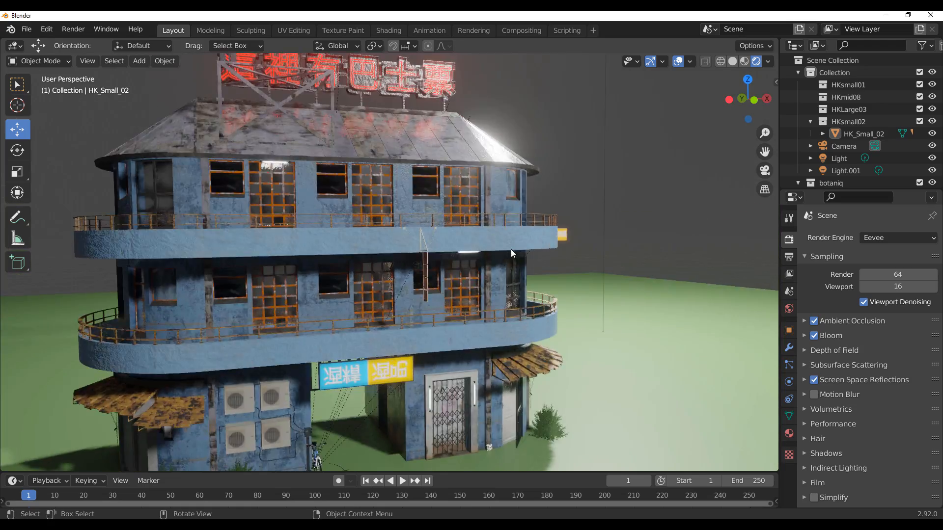
# - Orbit and zoom around the textured Hong Kong example building before clearing the scene
pyautogui.moveTo(511, 252); pyautogui.dragTo(629, 279)
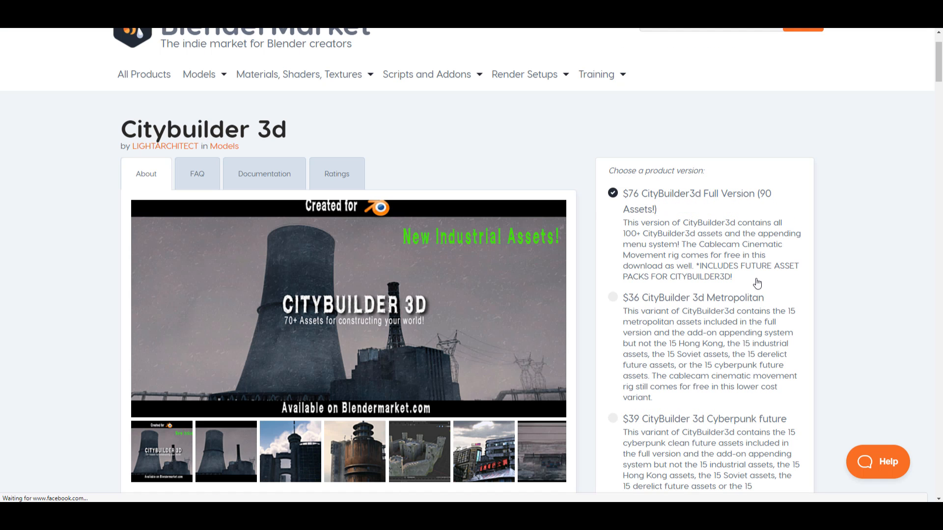
pyautogui.scroll(-3)
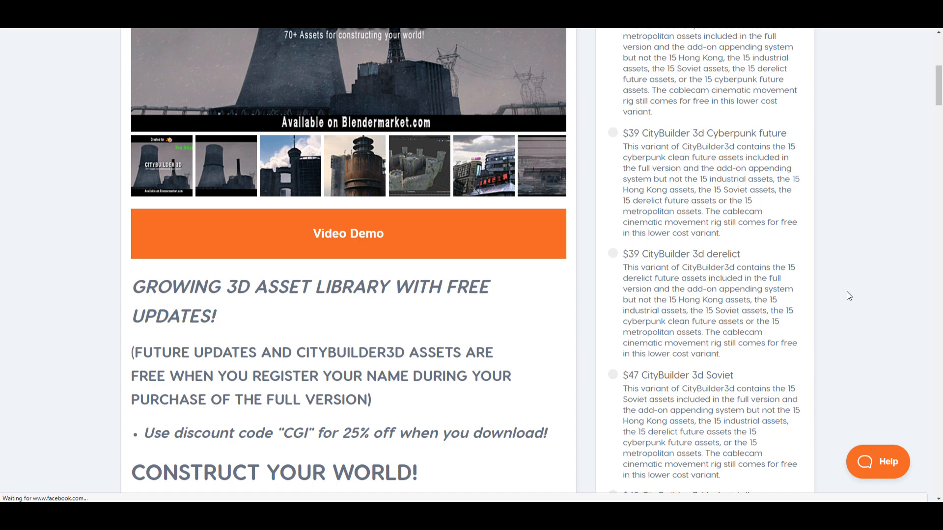
pyautogui.scroll(3)
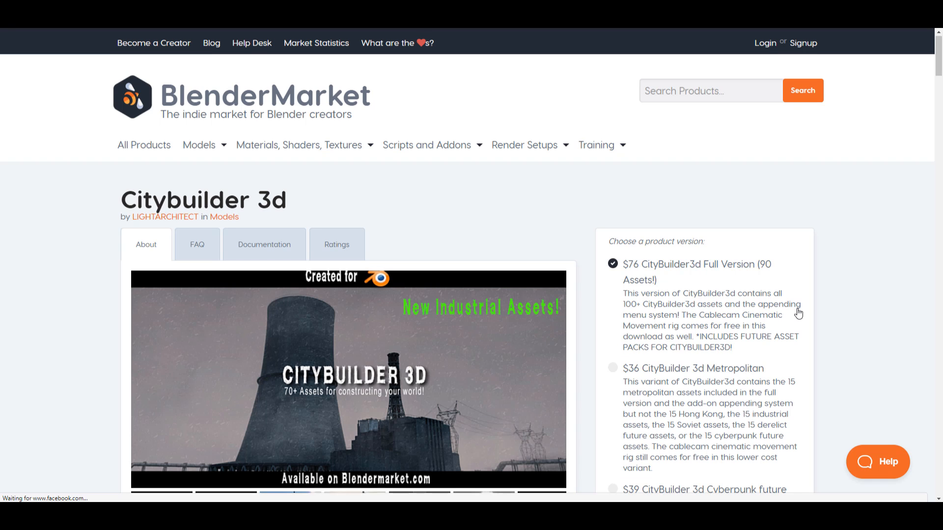
pyautogui.scroll(-3)
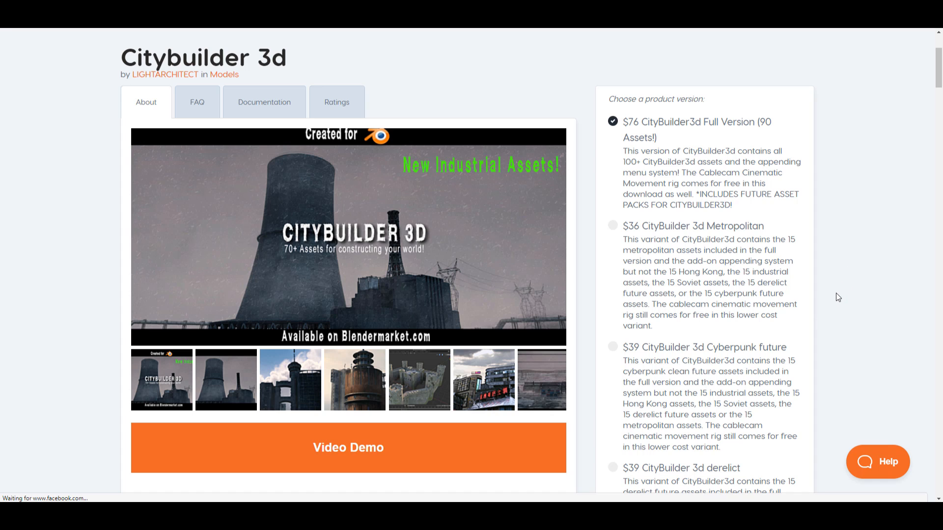
pyautogui.scroll(-3)
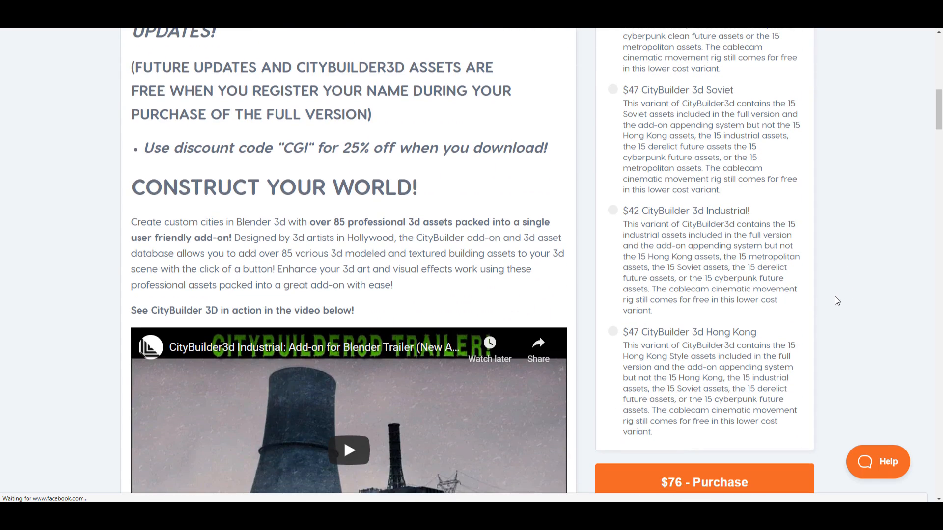
pyautogui.moveTo(608, 217)
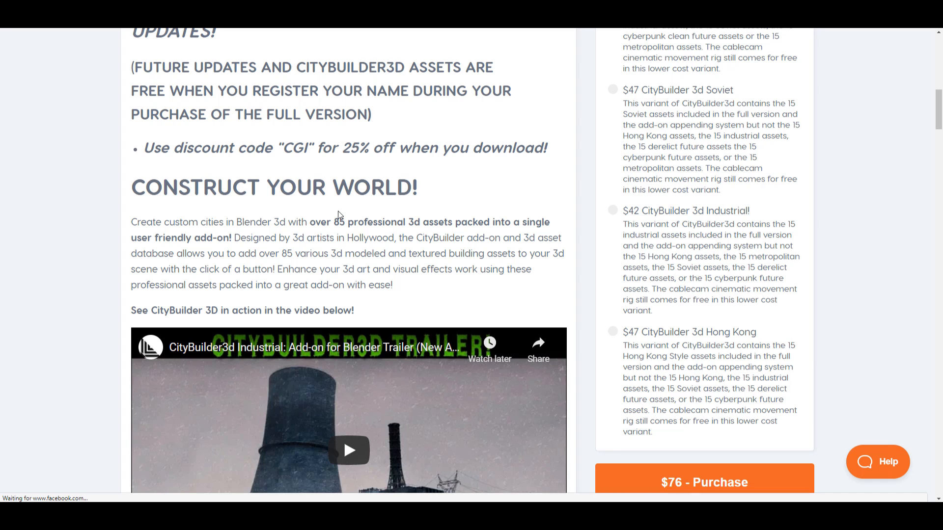
pyautogui.scroll(-3)
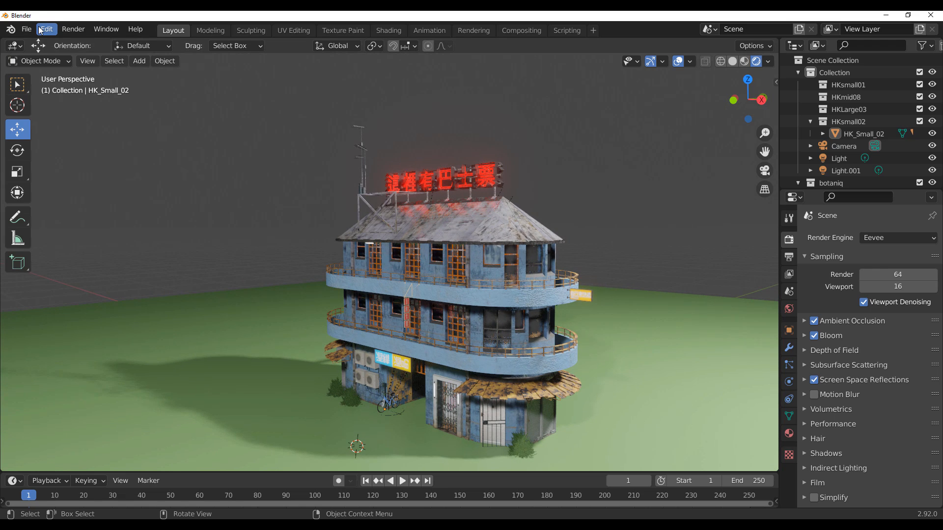
pyautogui.moveTo(56, 72)
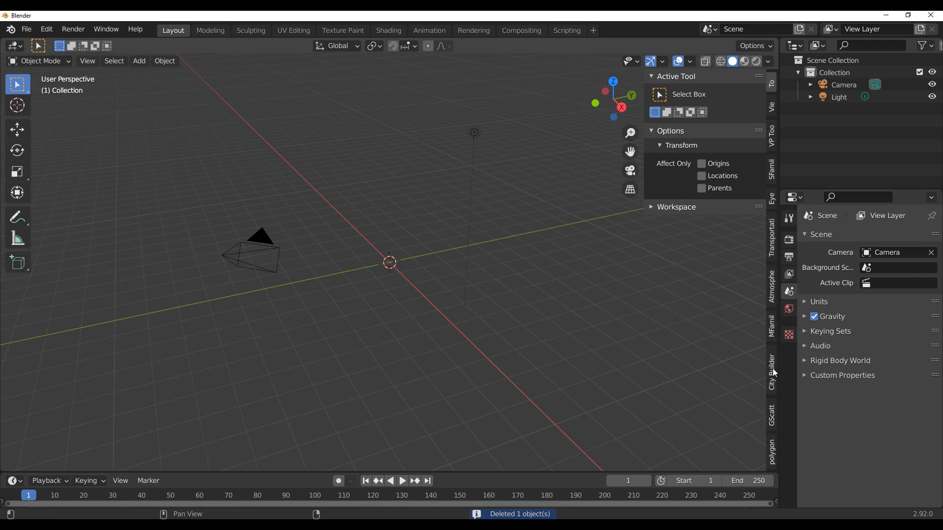
# - Show the CityBuilder Hong Kong asset list and add a mesh plane as the ground
pyautogui.click(771, 371)
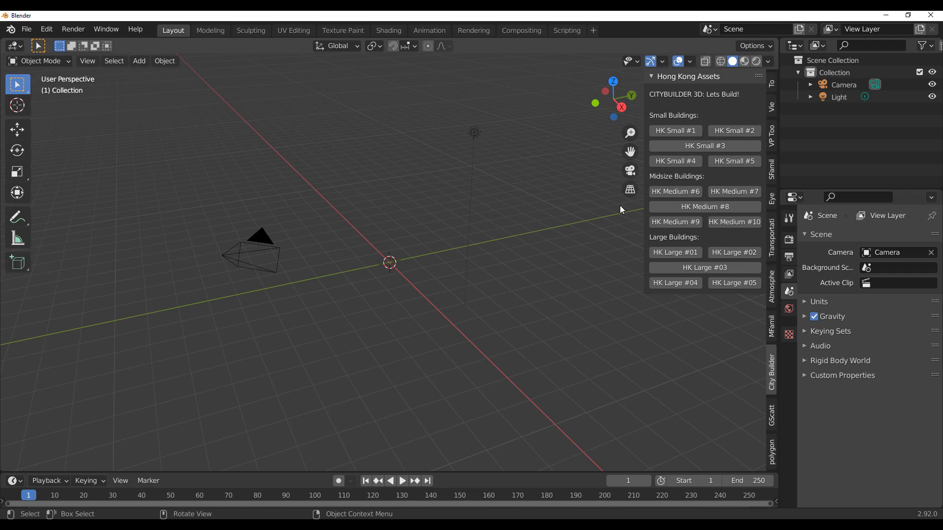
pyautogui.click(138, 61)
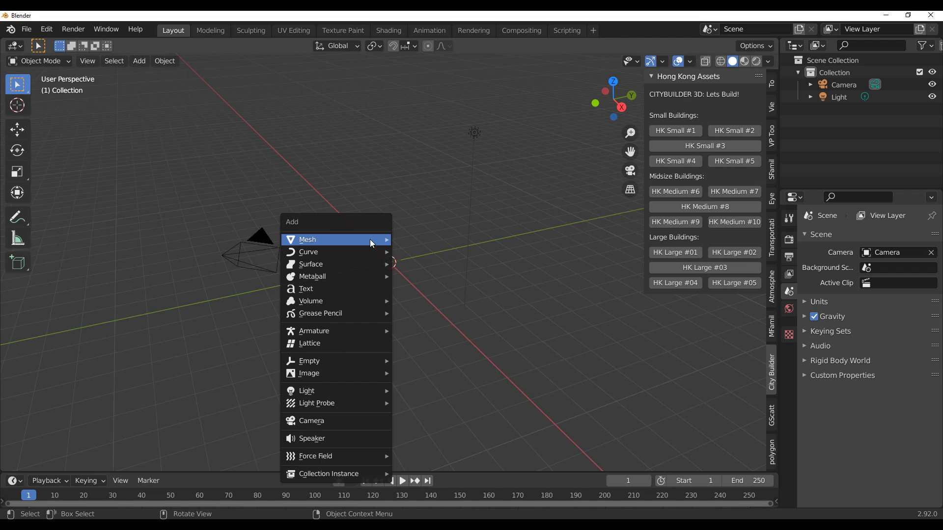
pyautogui.click(306, 239)
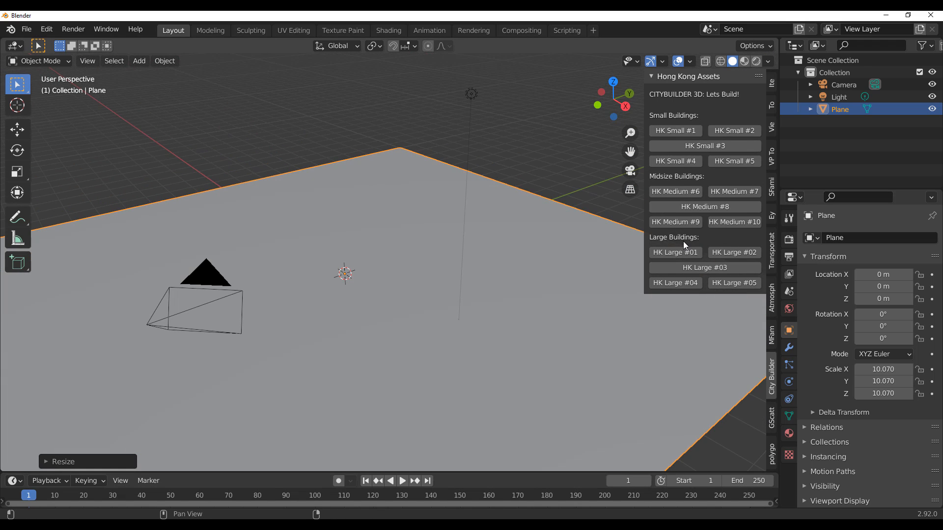
pyautogui.moveTo(707, 169)
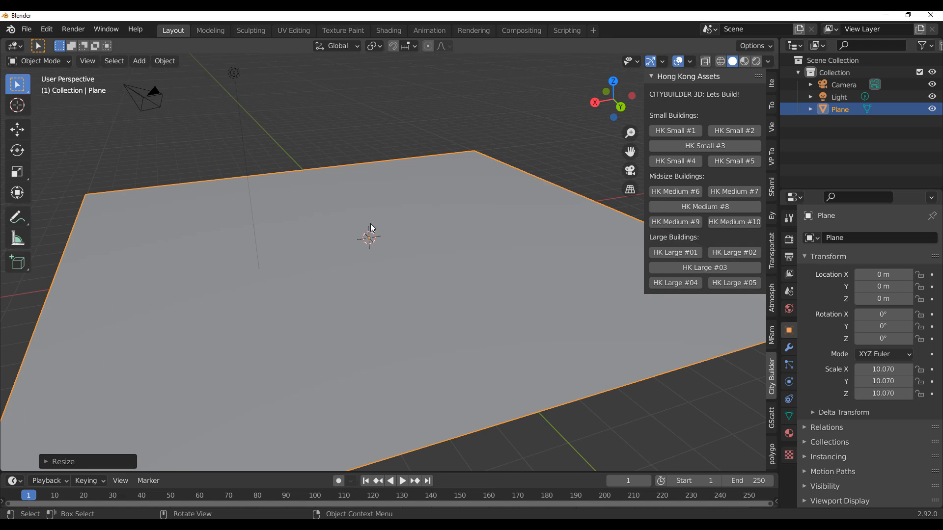
pyautogui.moveTo(412, 231)
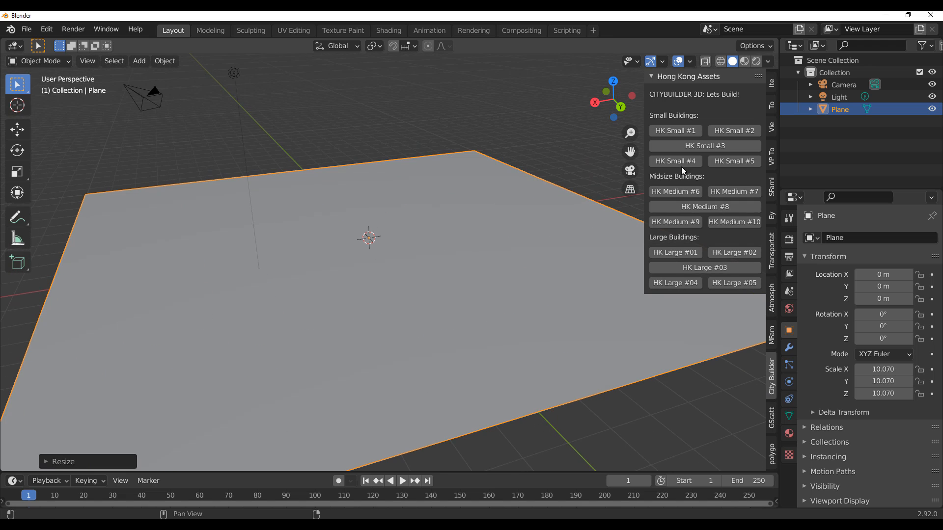
pyautogui.moveTo(675, 161)
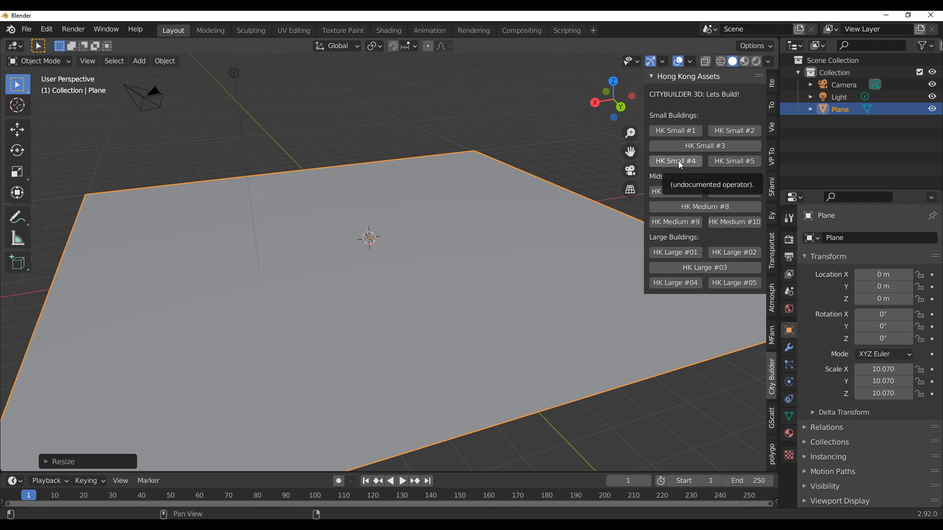
# - Add the HK Small #4, #3 and #5 buildings onto the ground plane
pyautogui.click(675, 160)
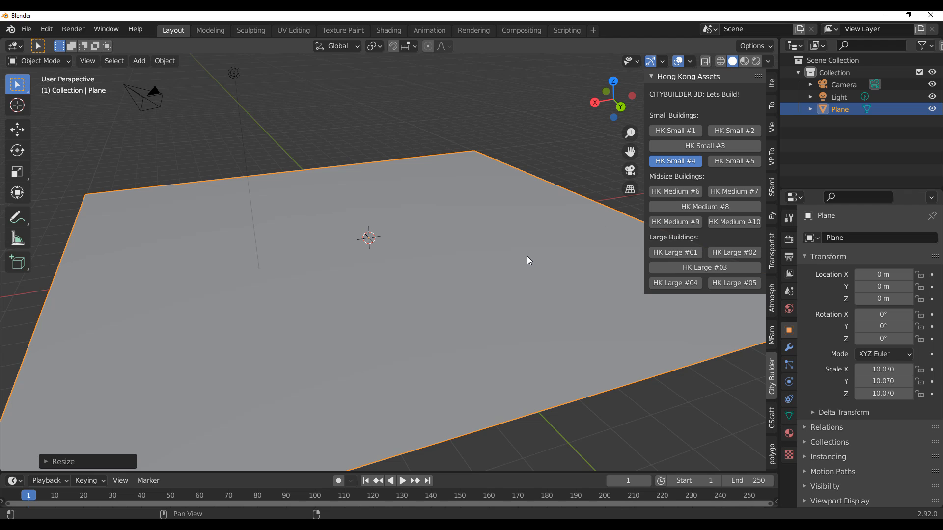
pyautogui.click(675, 160)
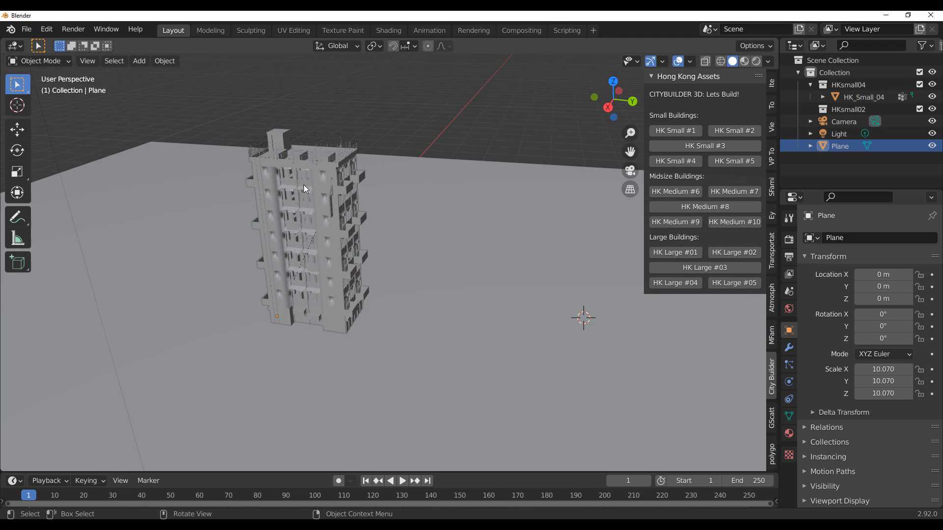
pyautogui.click(704, 145)
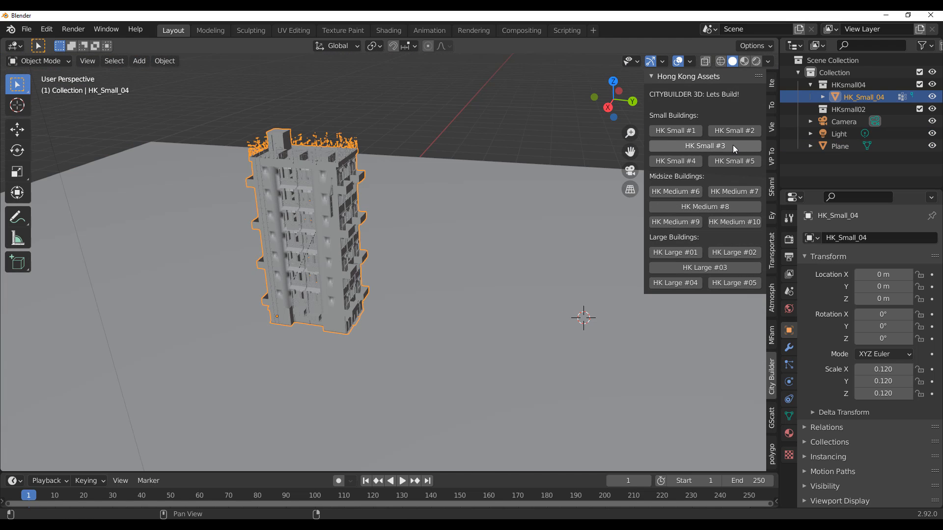
pyautogui.click(704, 146)
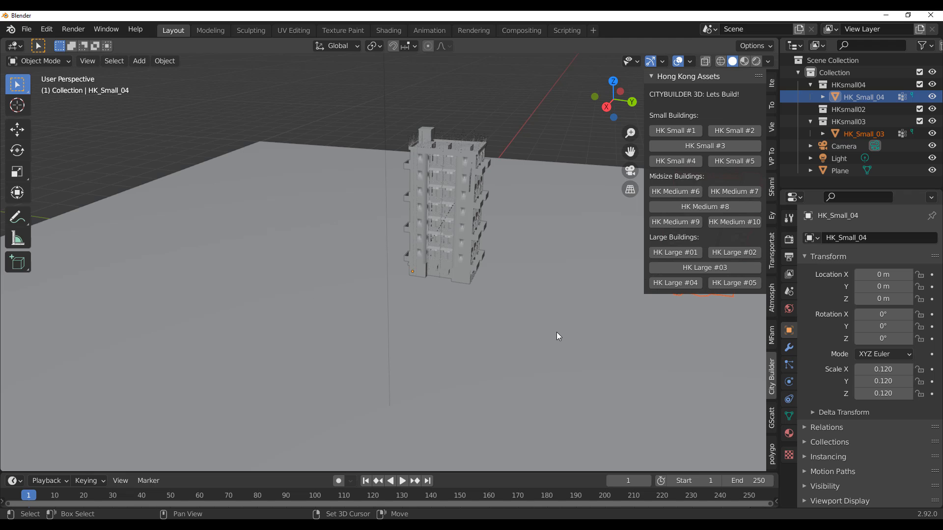
pyautogui.click(733, 160)
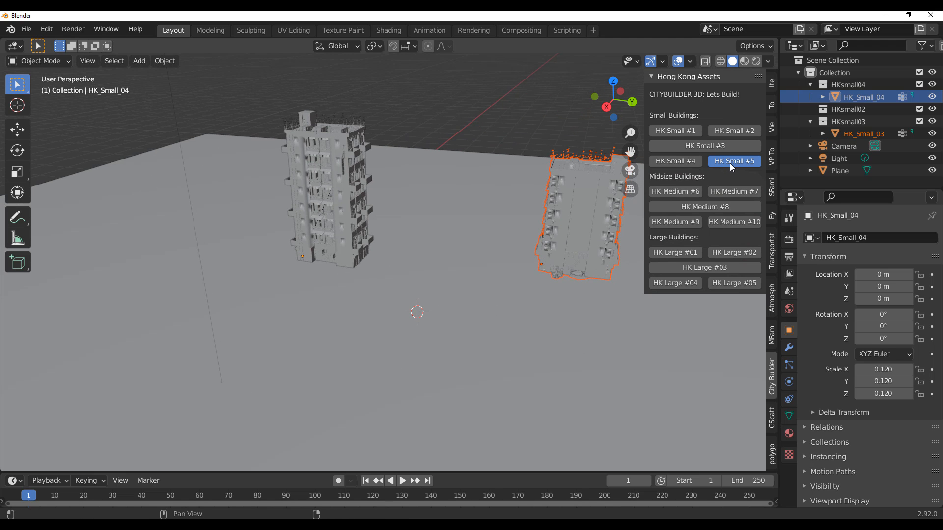
pyautogui.click(733, 160)
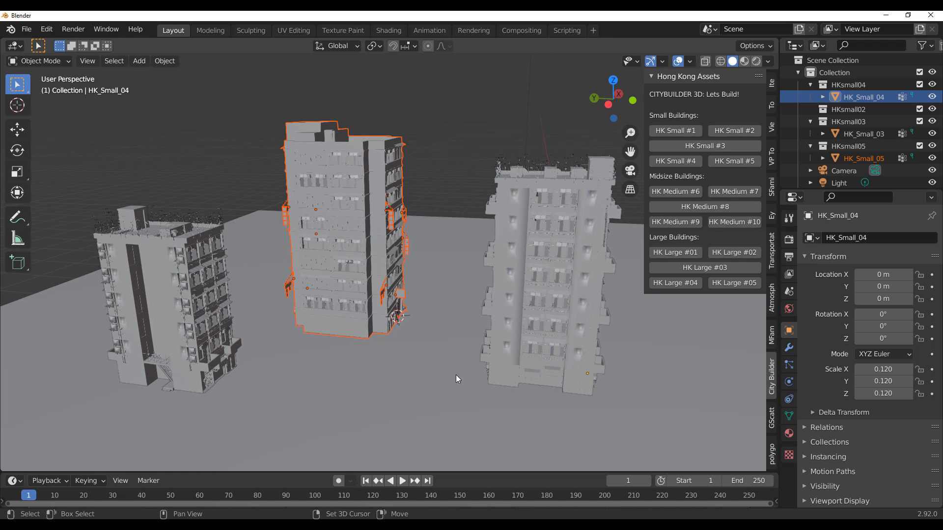
# - Add the HK Medium #8 building from the Hong Kong assets panel
pyautogui.click(756, 62)
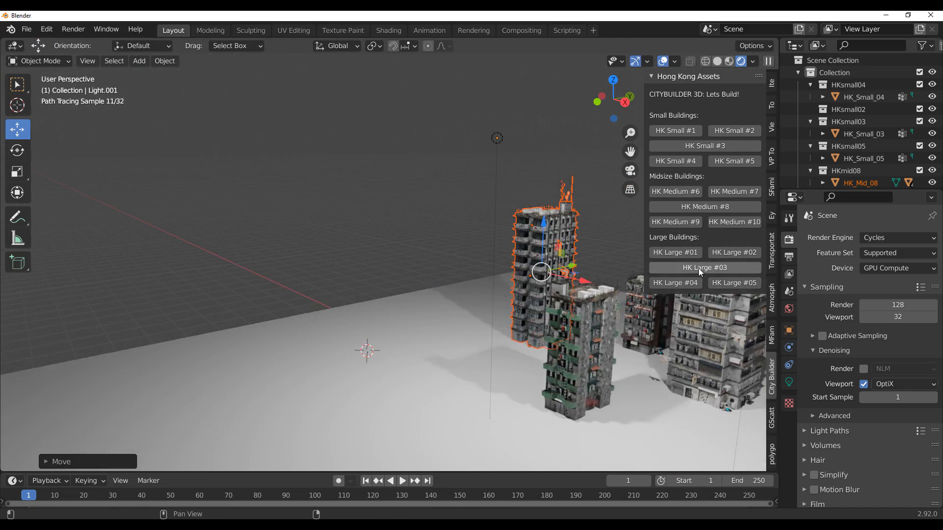
# - Add the HK Large #03 tower, rotate the light and place a duplicated copy of it
pyautogui.click(703, 268)
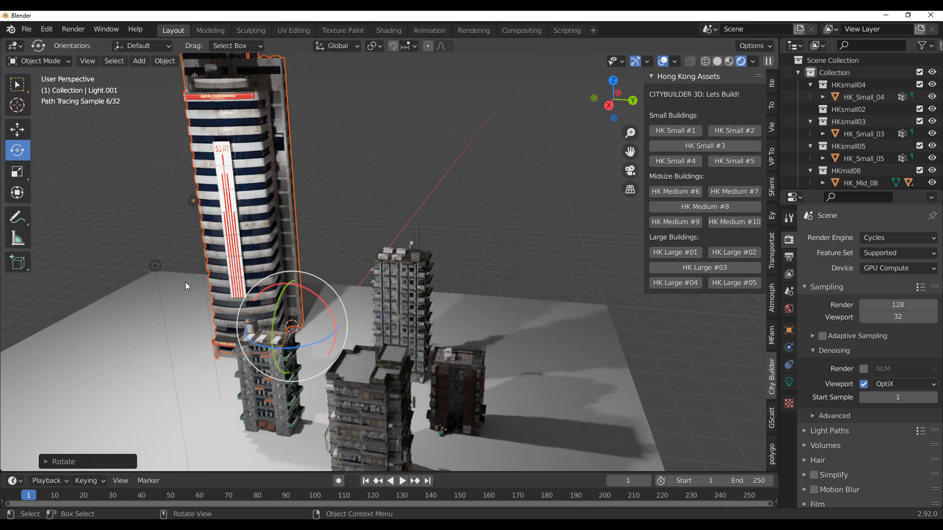
pyautogui.moveTo(291, 326); pyautogui.dragTo(193, 200)
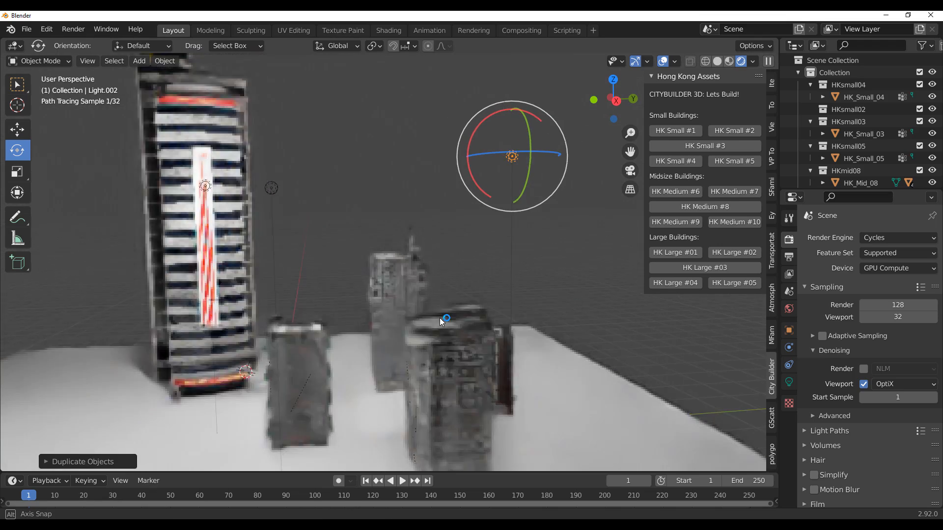
pyautogui.moveTo(439, 322); pyautogui.dragTo(460, 352)
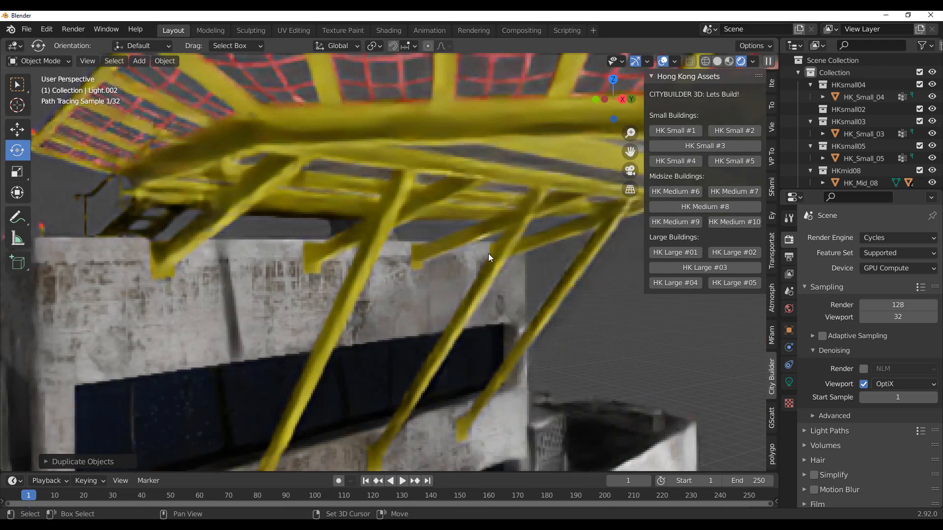
# - Orbit the viewport to inspect the yellow scaffolding and look over the buildings
pyautogui.moveTo(489, 259); pyautogui.dragTo(420, 322)
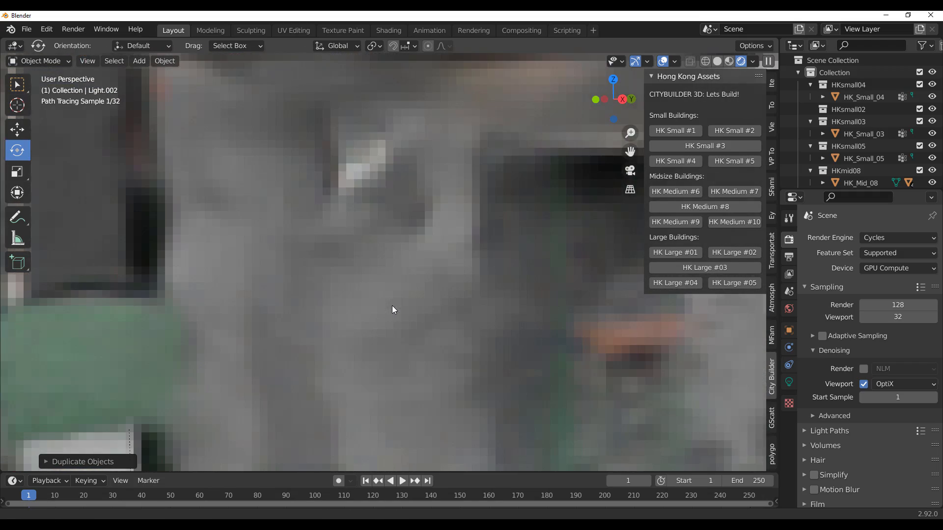
pyautogui.moveTo(391, 310); pyautogui.dragTo(373, 300)
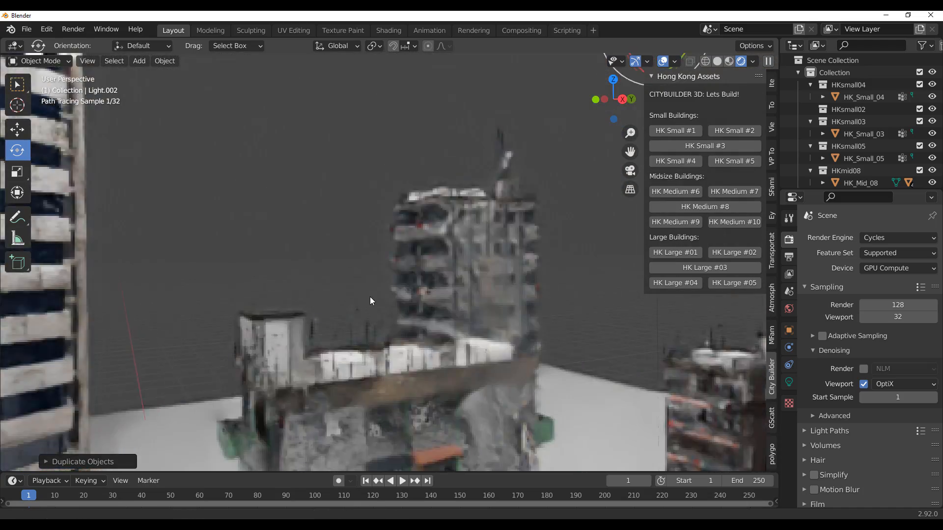
pyautogui.moveTo(369, 300); pyautogui.dragTo(412, 186)
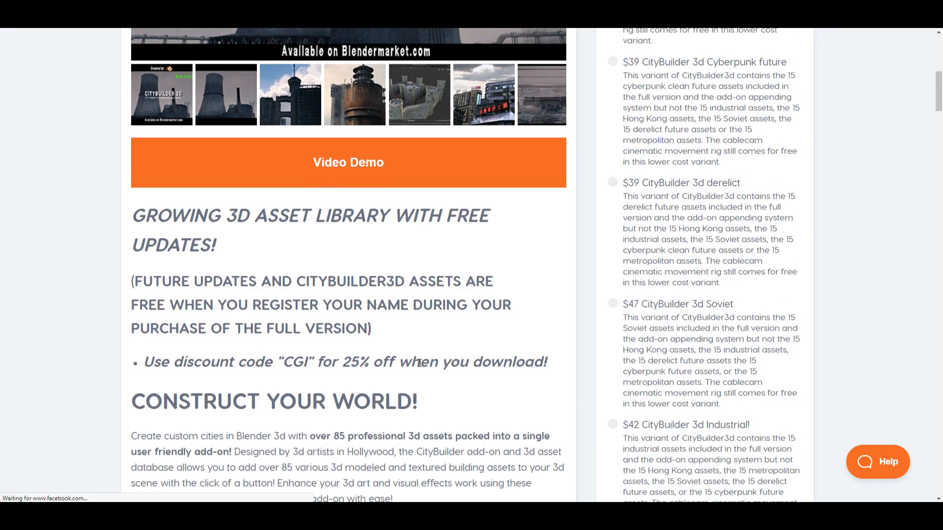
# - Scroll the CityBuilder 3D product page past the kit renders to the asset panel screenshots
pyautogui.scroll(-3)
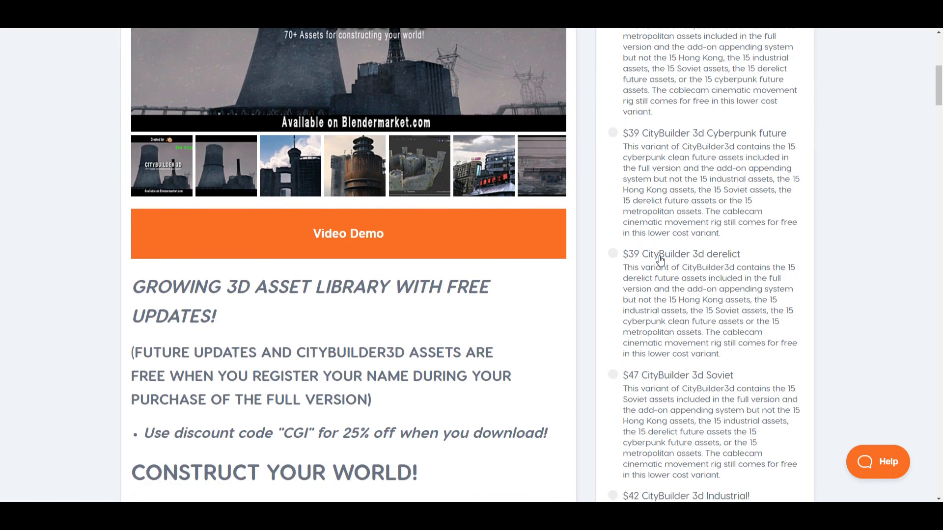
pyautogui.scroll(-3)
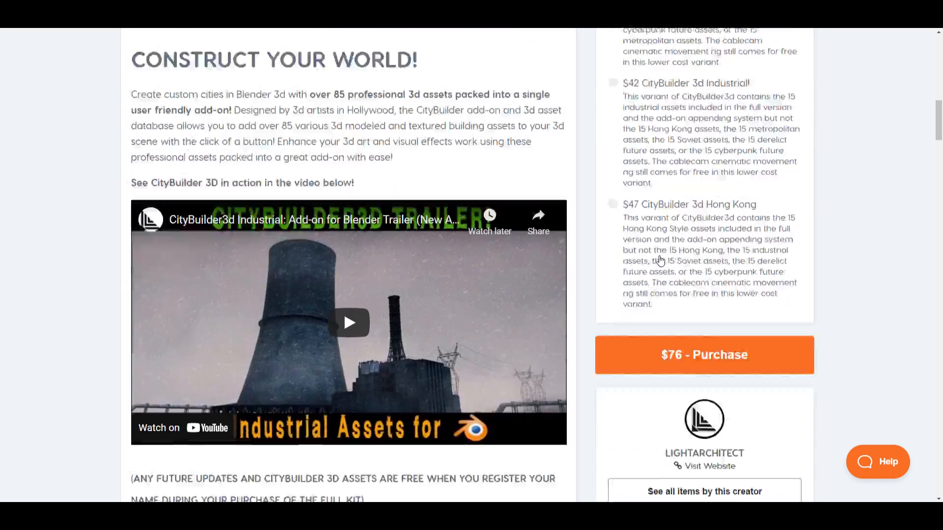
pyautogui.scroll(-3)
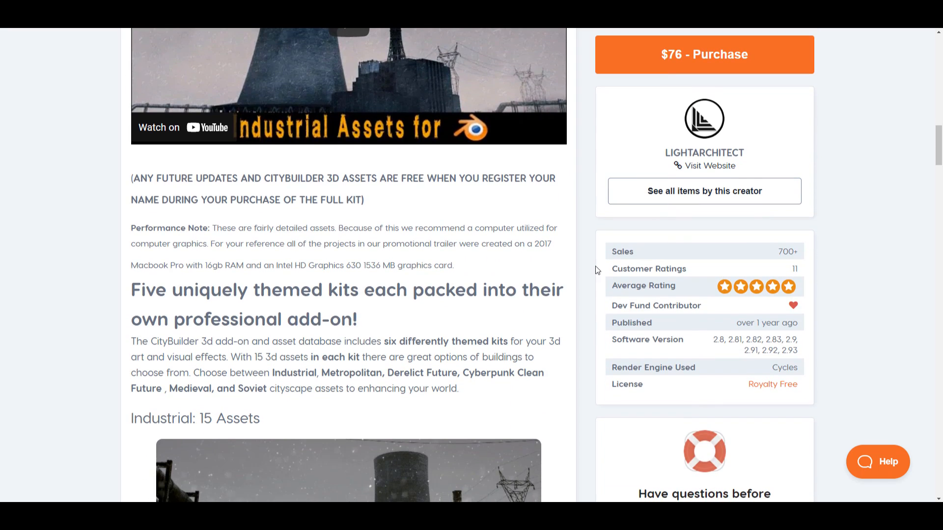
pyautogui.scroll(-3)
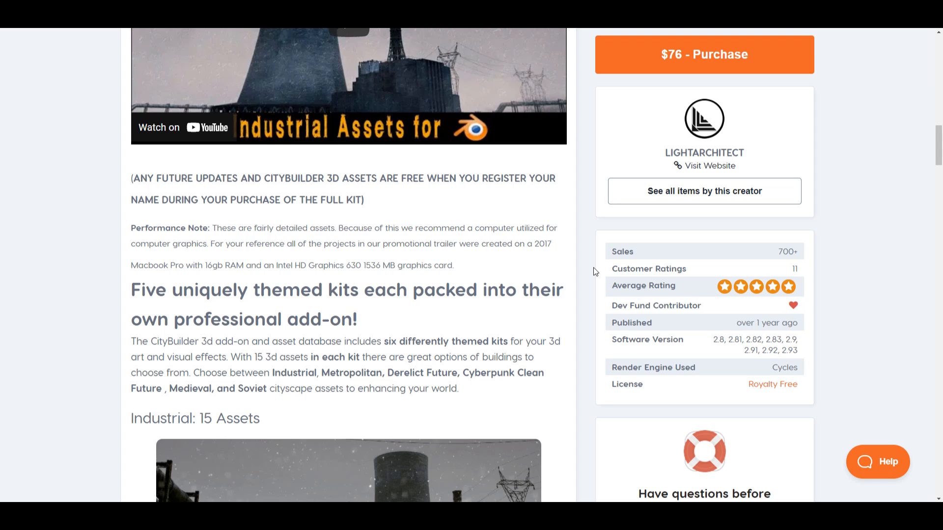
pyautogui.scroll(-3)
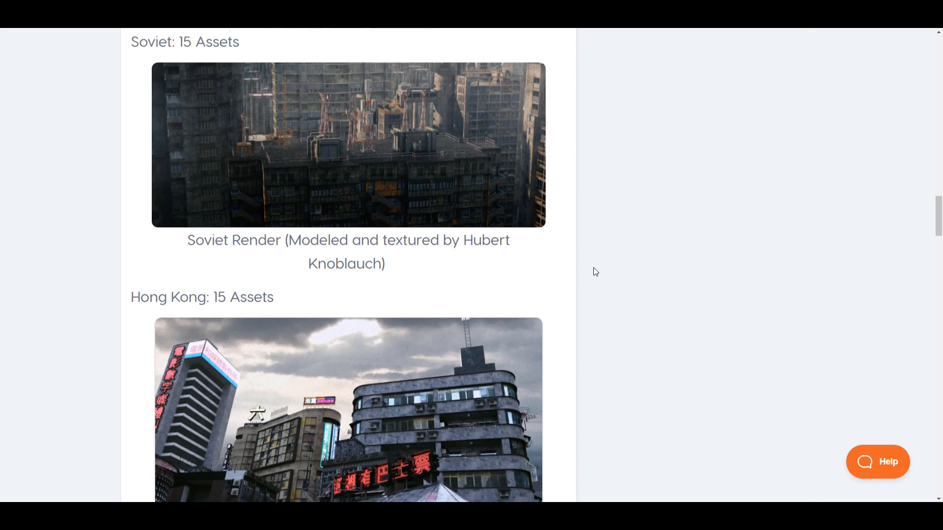
pyautogui.scroll(-3)
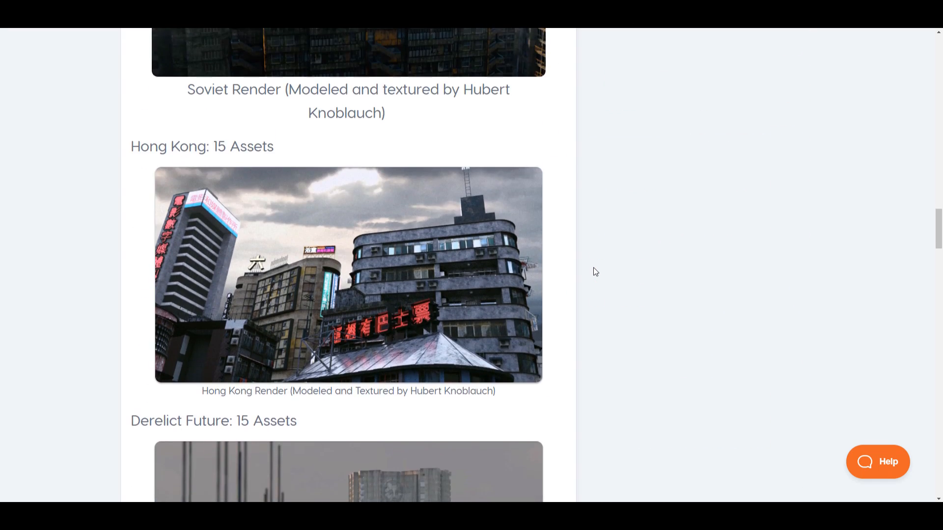
pyautogui.scroll(-3)
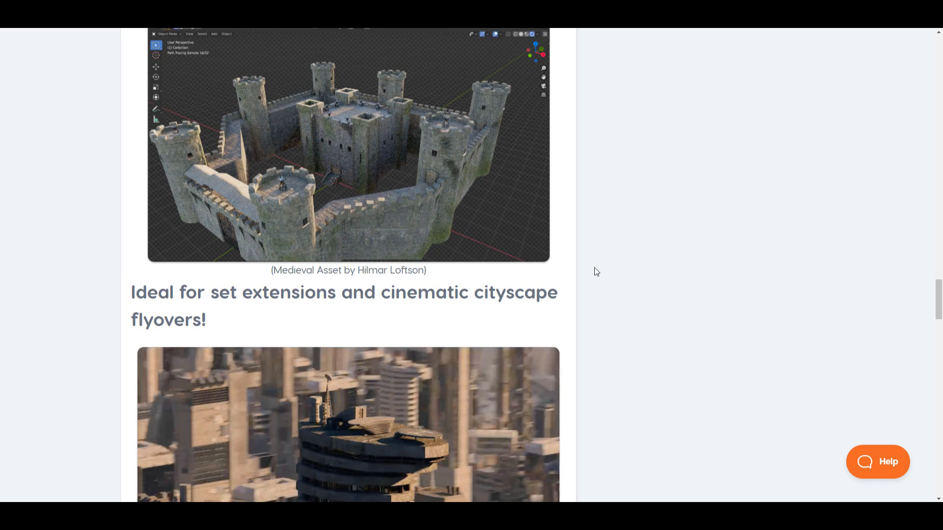
pyautogui.scroll(-3)
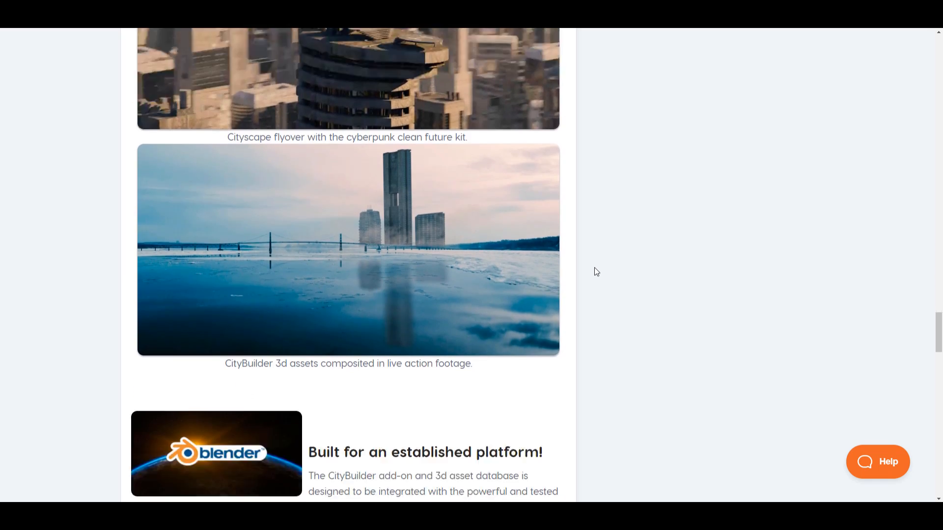
pyautogui.scroll(-3)
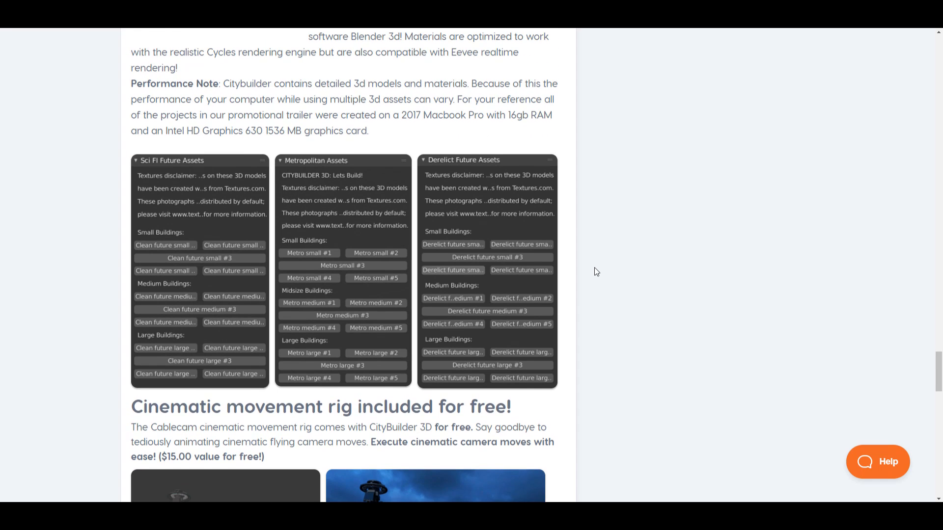
pyautogui.moveTo(608, 290)
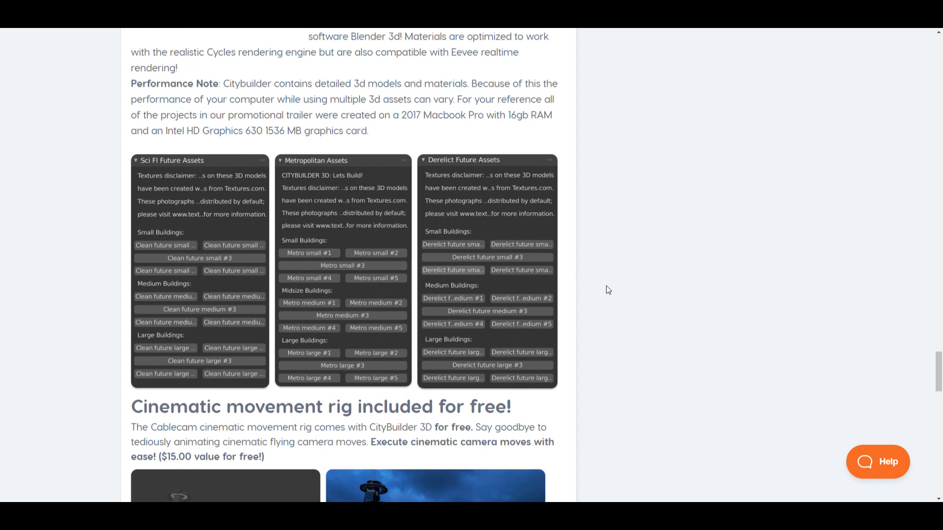